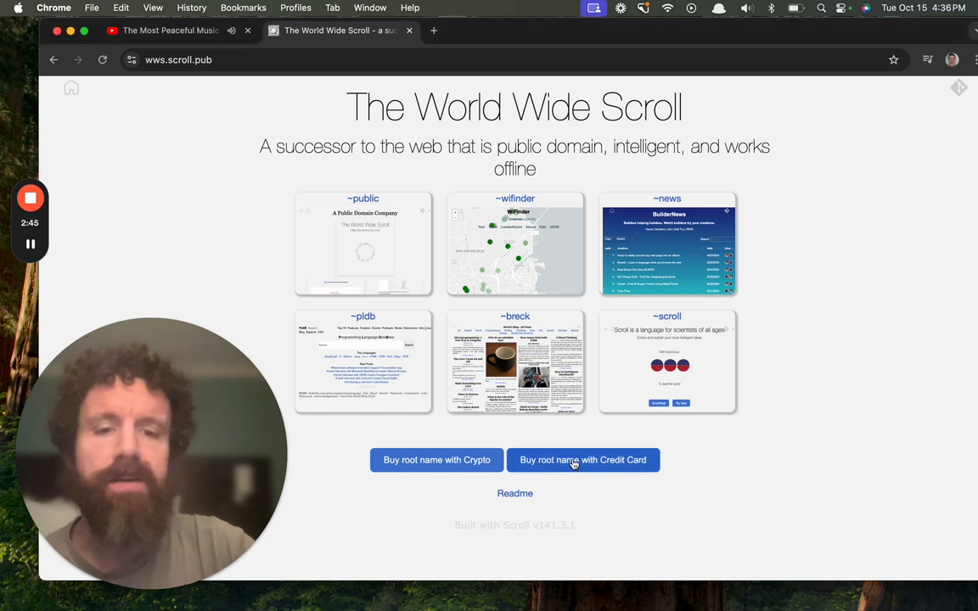
# Open the ScrollHub publishing page at hub.scroll.pub in a new browser tab
pyautogui.click(582, 459)
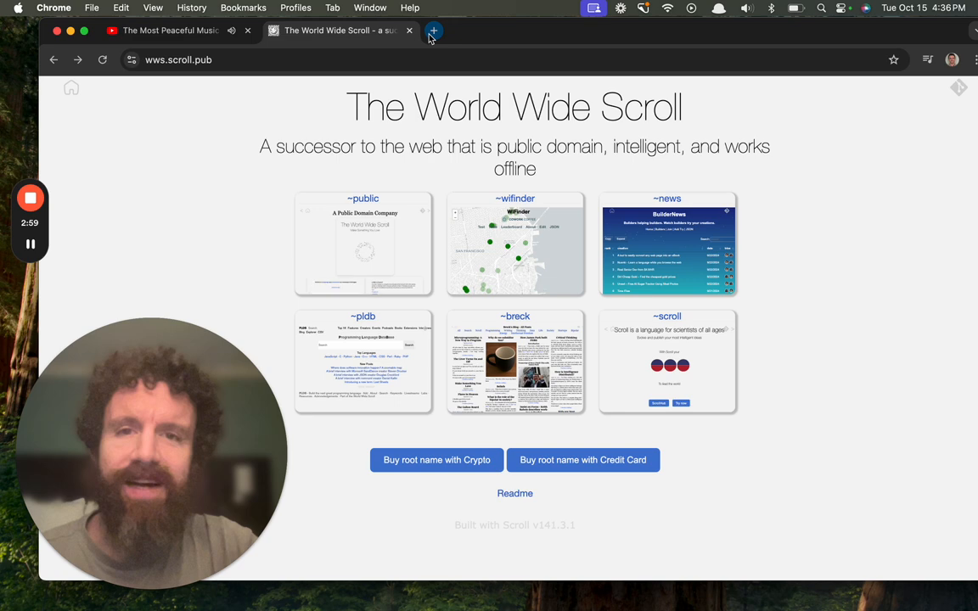
pyautogui.click(433, 31)
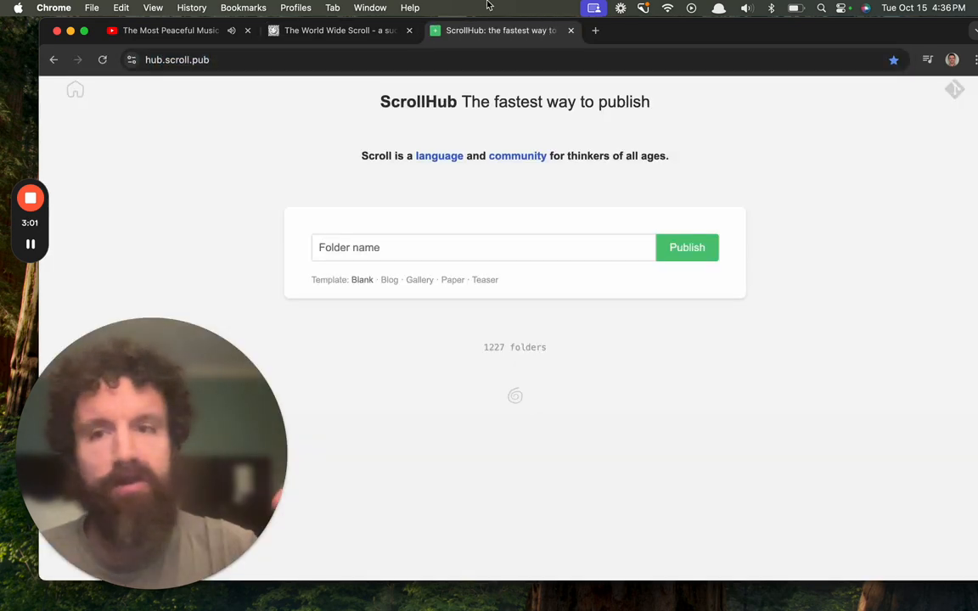
# Name the new folder 'bostonpride' and publish it, opening its editor with starter index.scroll
pyautogui.click(484, 247)
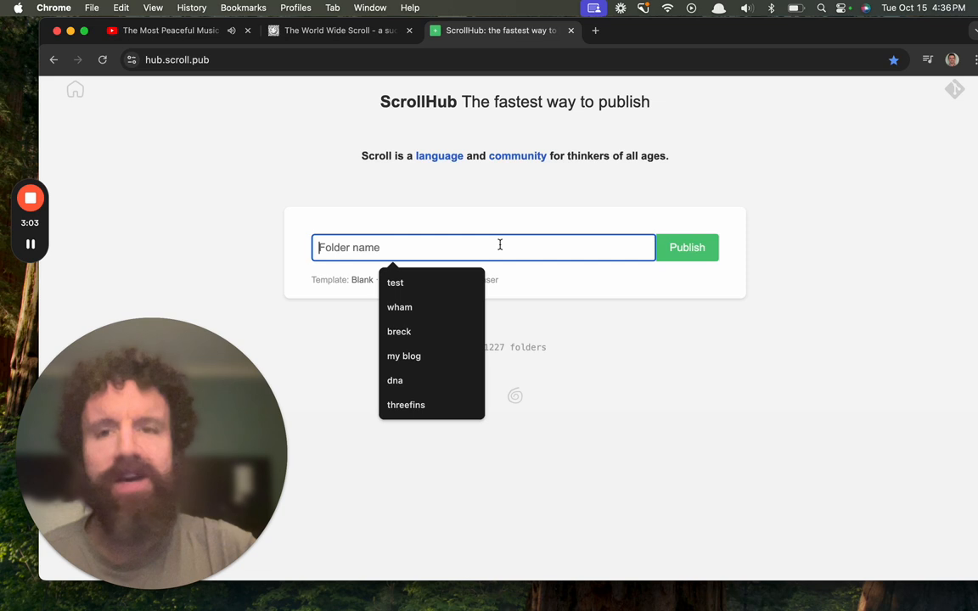
pyautogui.write('b')
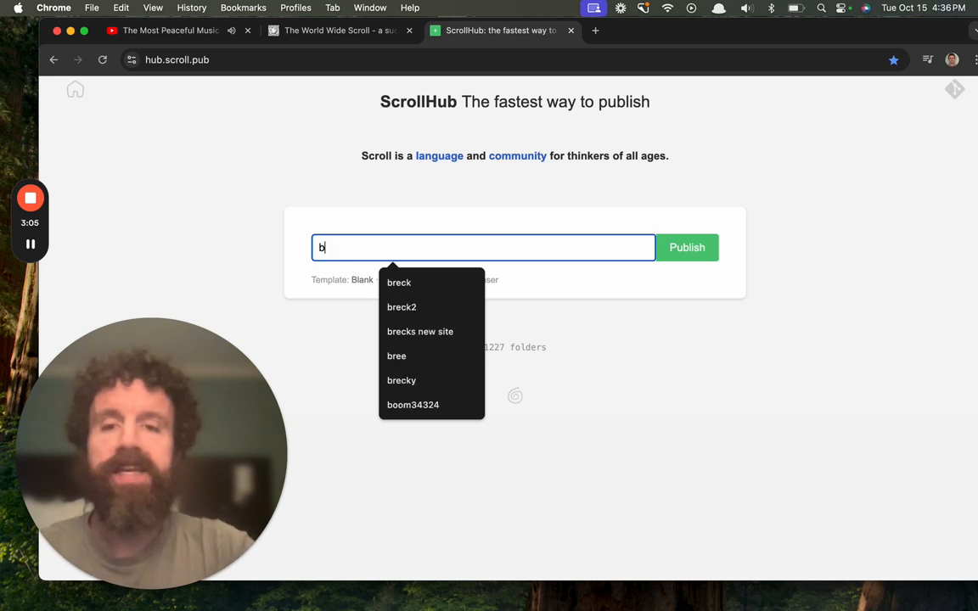
pyautogui.write('oston')
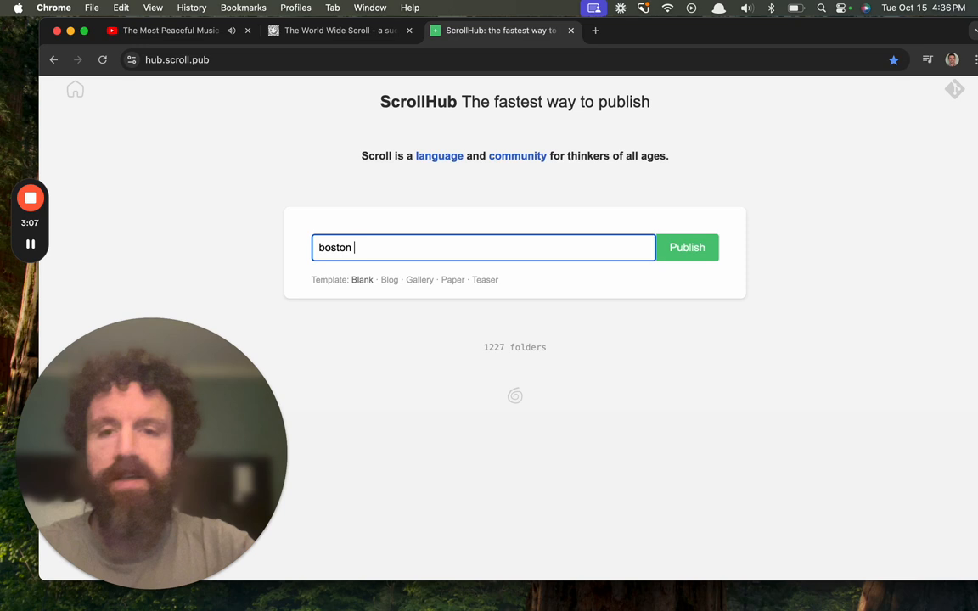
pyautogui.click(686, 248)
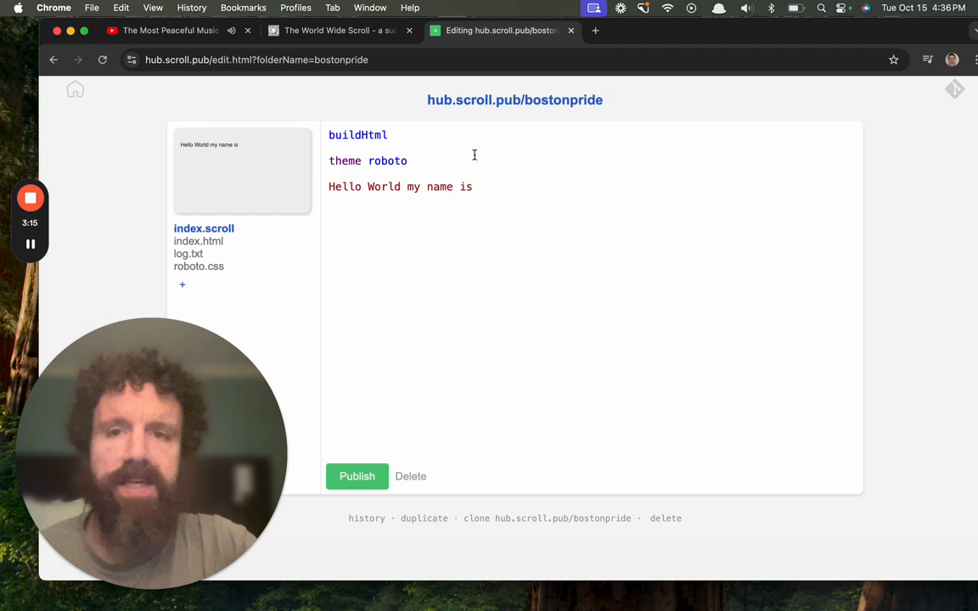
# Return to the World Wide Scroll homepage, leaving the bostonpride editor open in its tab
pyautogui.click(336, 30)
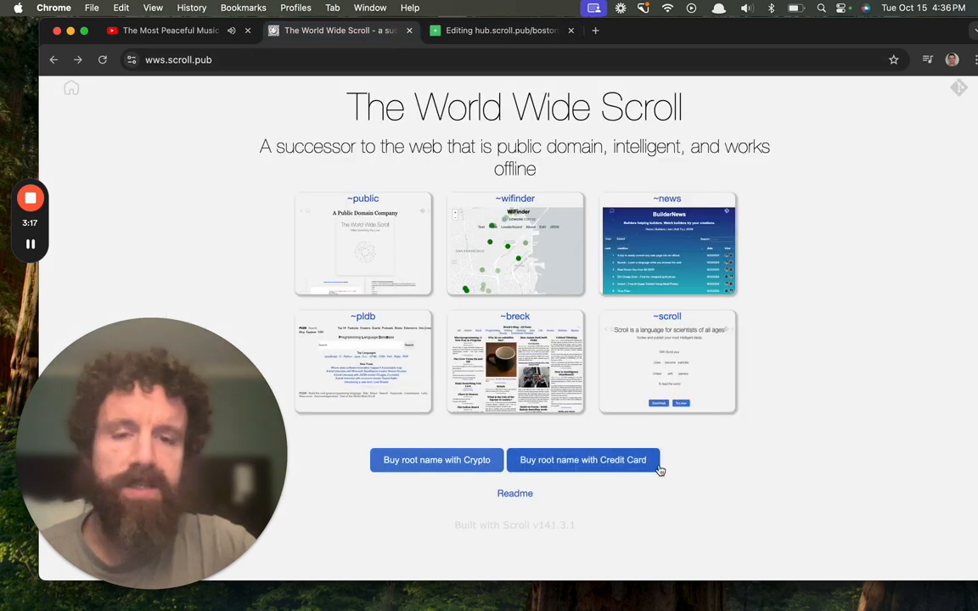